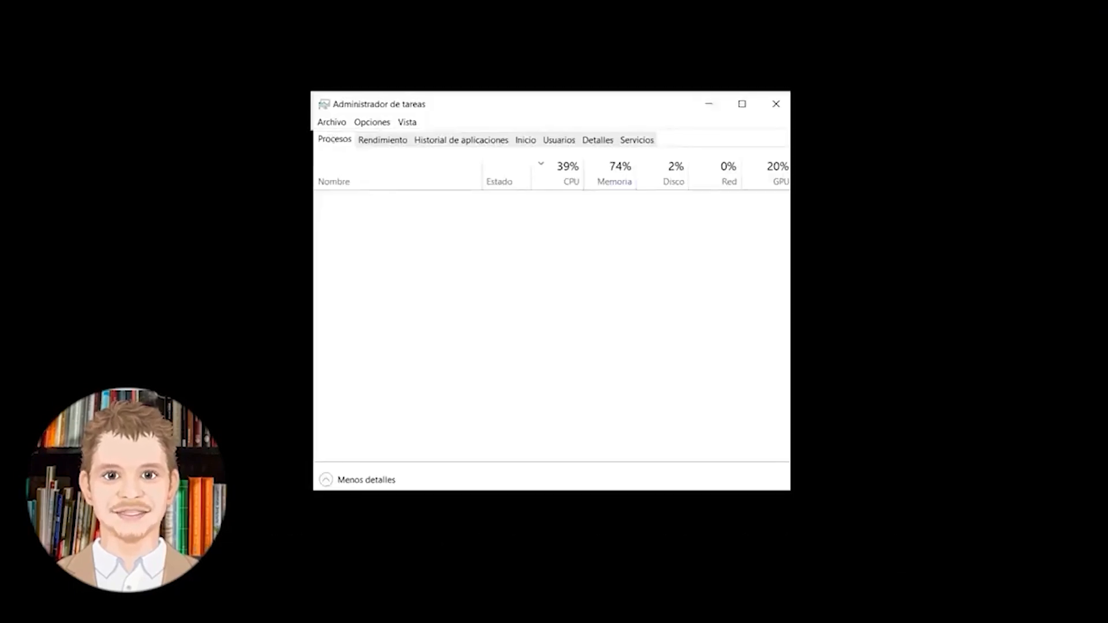
Show the Rendimiento tab with the Archivo menu offering 'Ejecutar nueva tarea'
{"action": "left_click", "coordinate": [331, 122]}
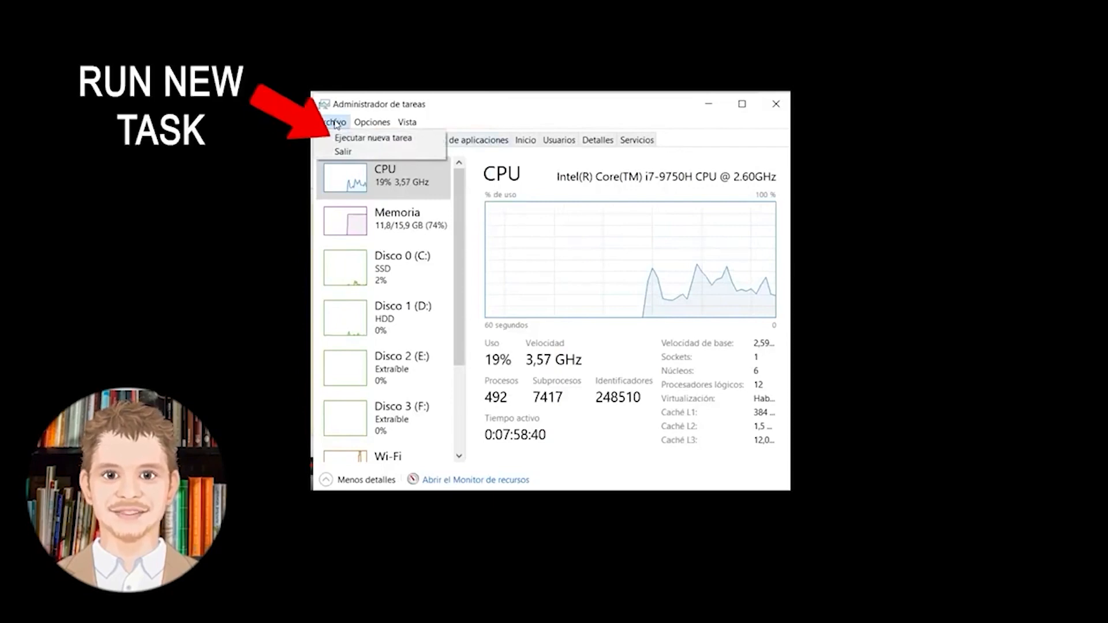
Run 'explorer.exe' as a new task with administrative privileges
{"action": "left_click", "coordinate": [375, 138]}
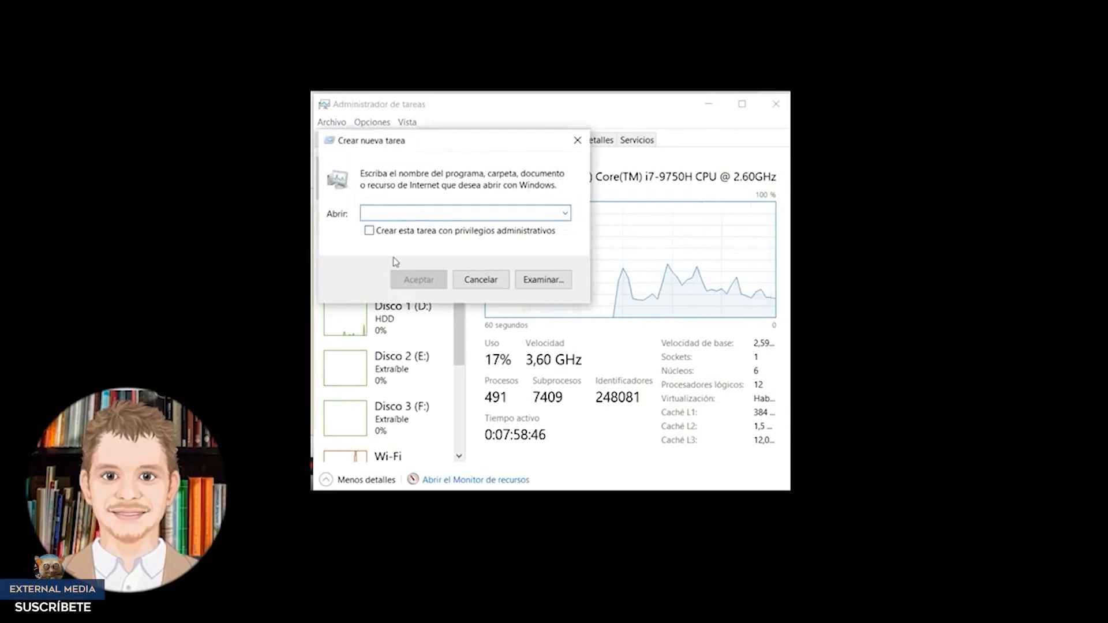
{"action": "left_click", "coordinate": [463, 213]}
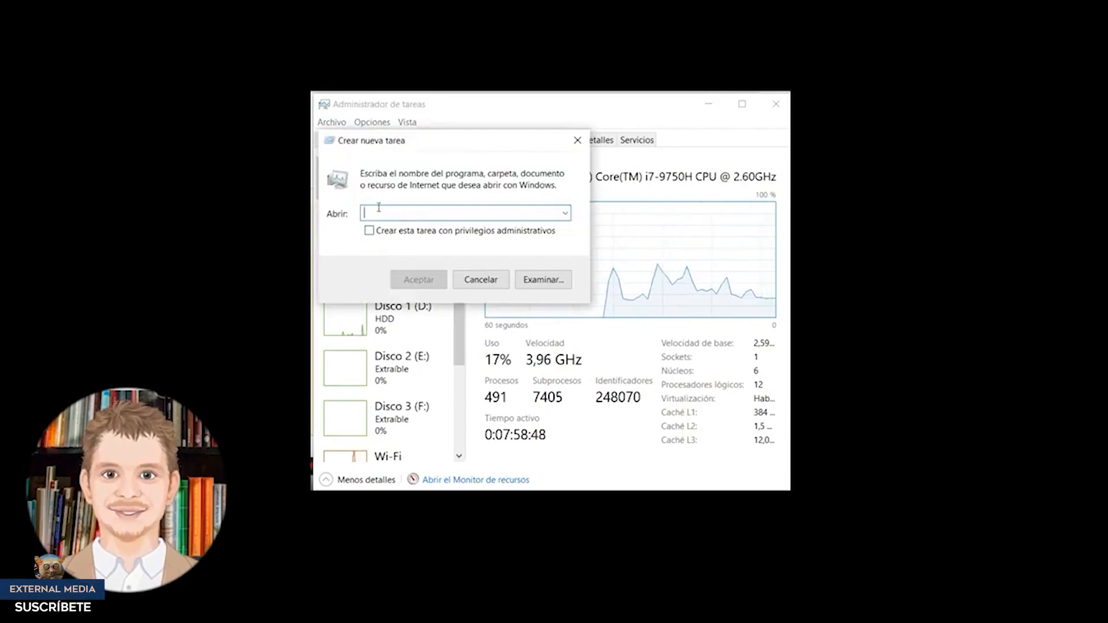
{"action": "type", "text": "explorer"}
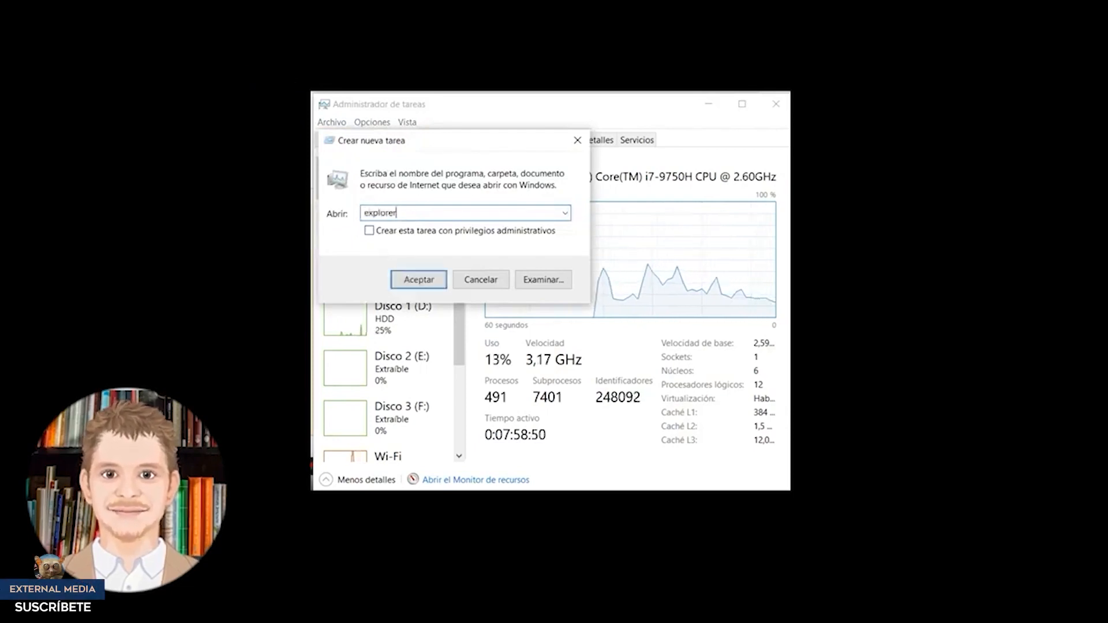
{"action": "type", "text": ".exe"}
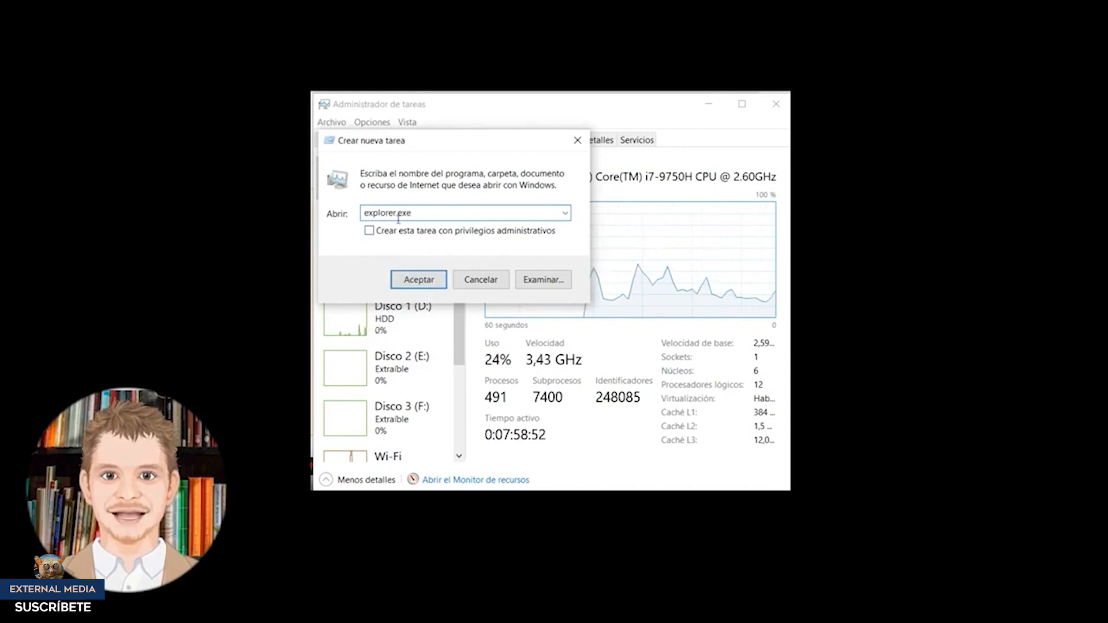
{"action": "left_click", "coordinate": [369, 230]}
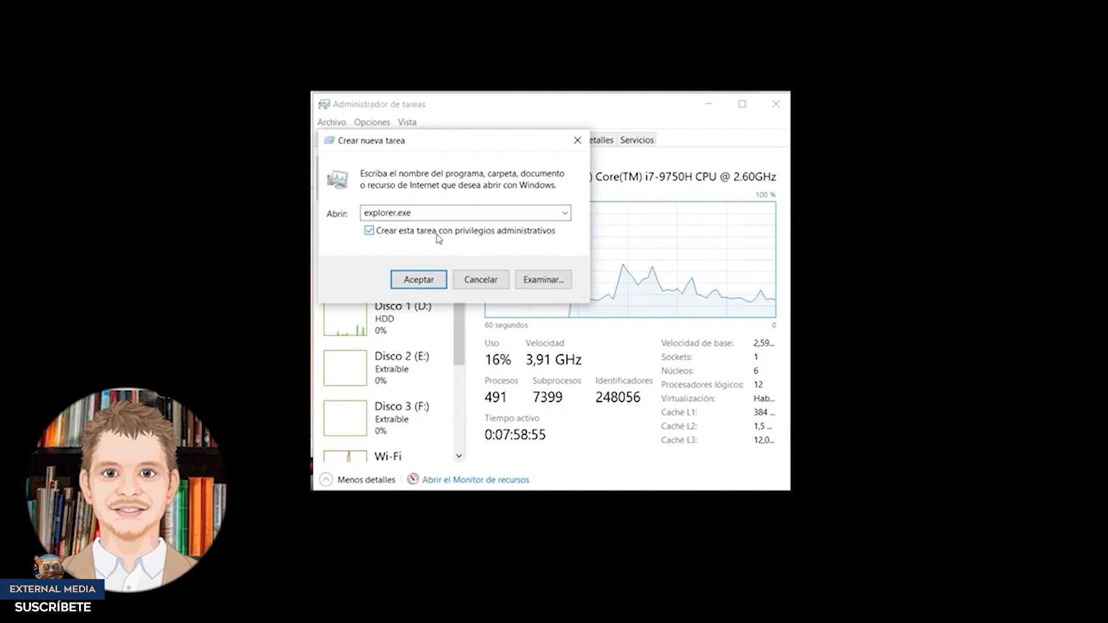
{"action": "left_click", "coordinate": [418, 280]}
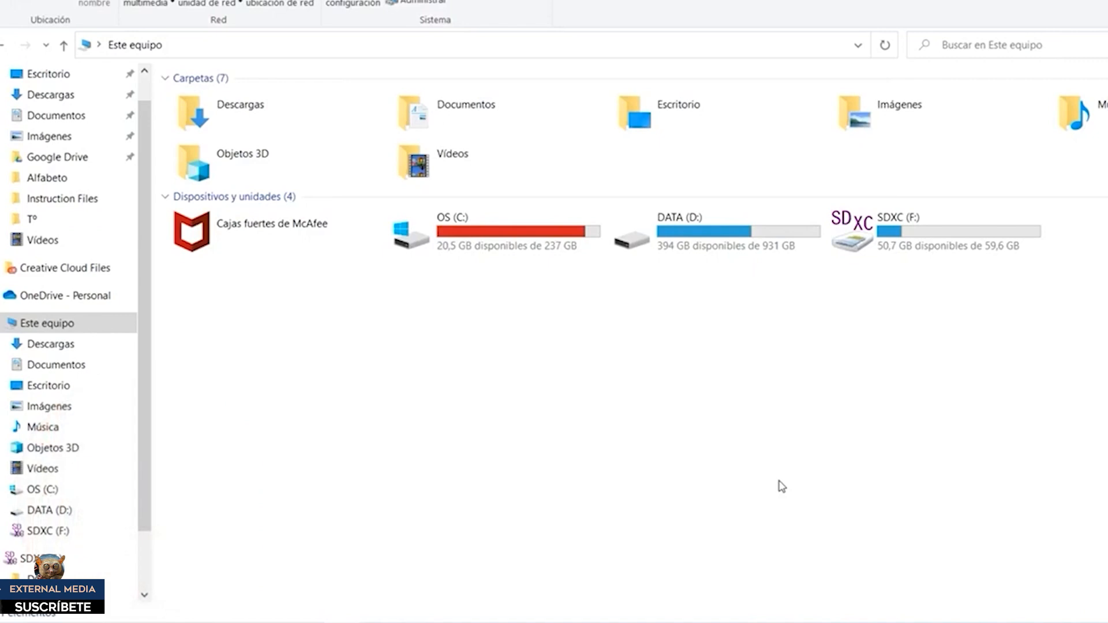
{"action": "mouse_move", "coordinate": [538, 264]}
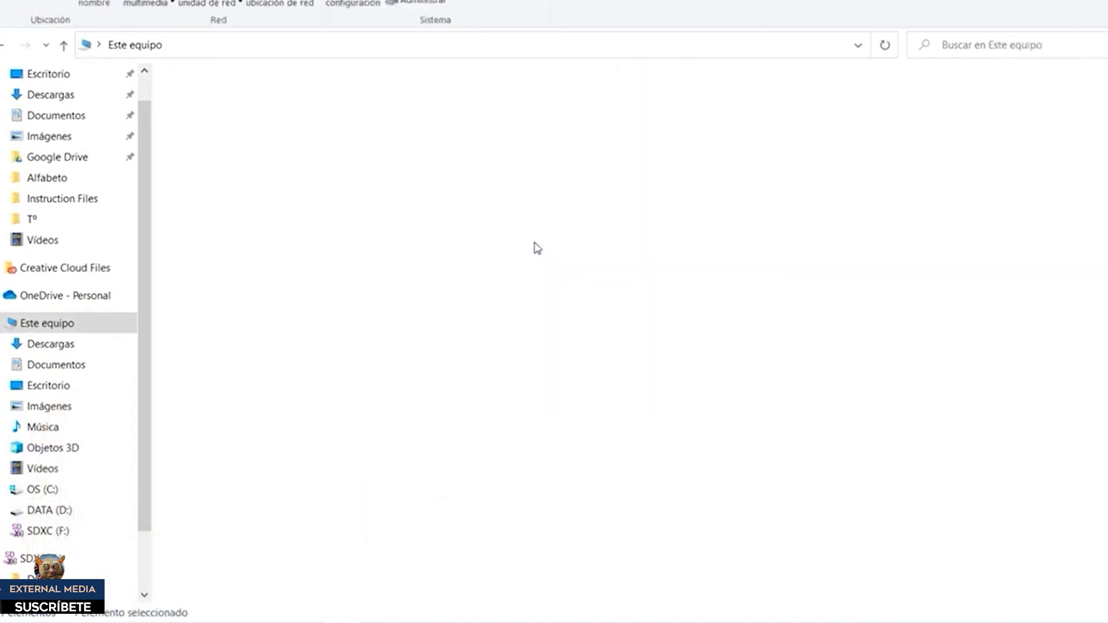
Open the OS (C:) drive, then bring up the Proyectar panel with Win+P
{"action": "double_click", "coordinate": [44, 489]}
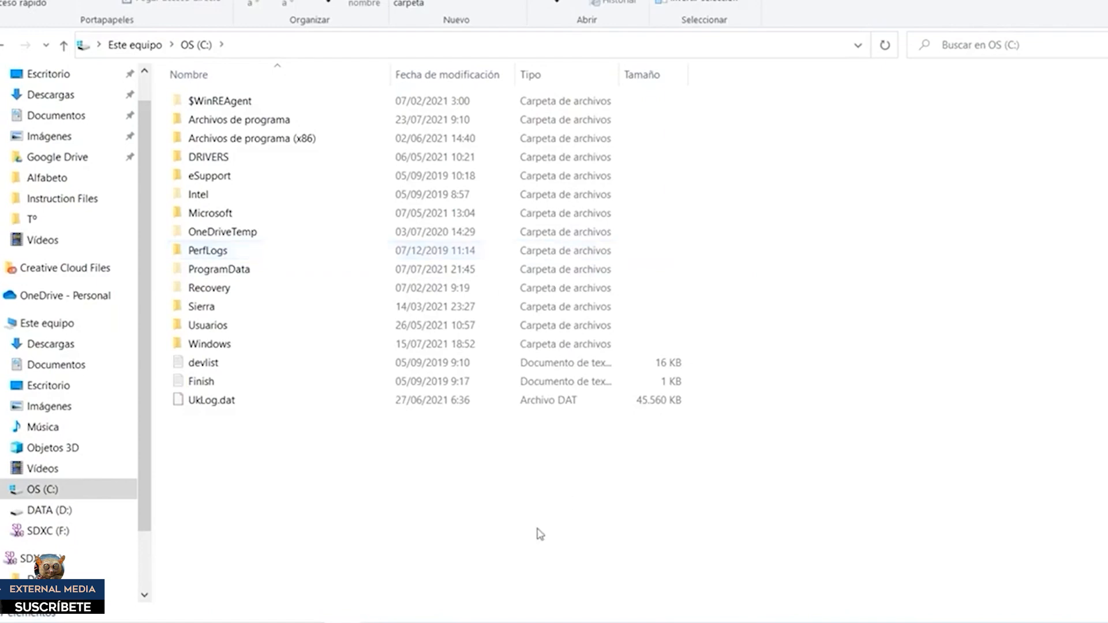
{"action": "key", "text": "Win+p"}
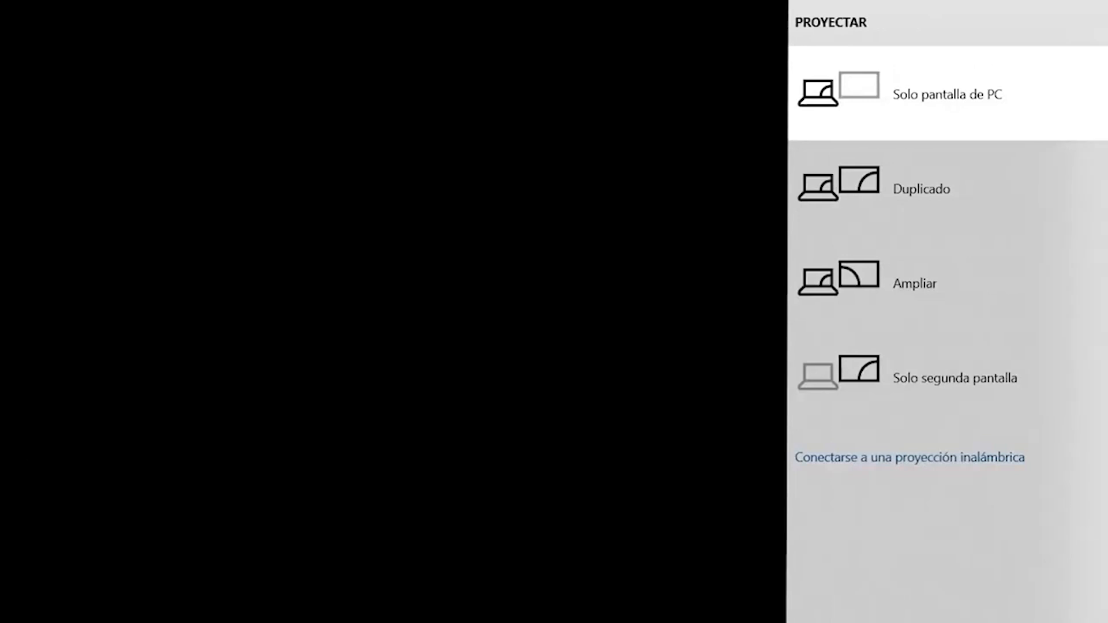